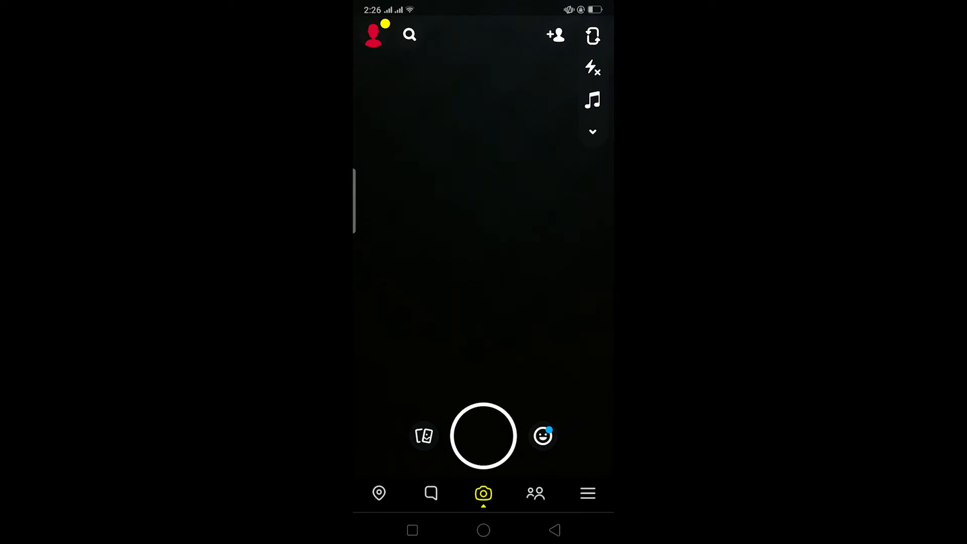
pyautogui.click(431, 493)
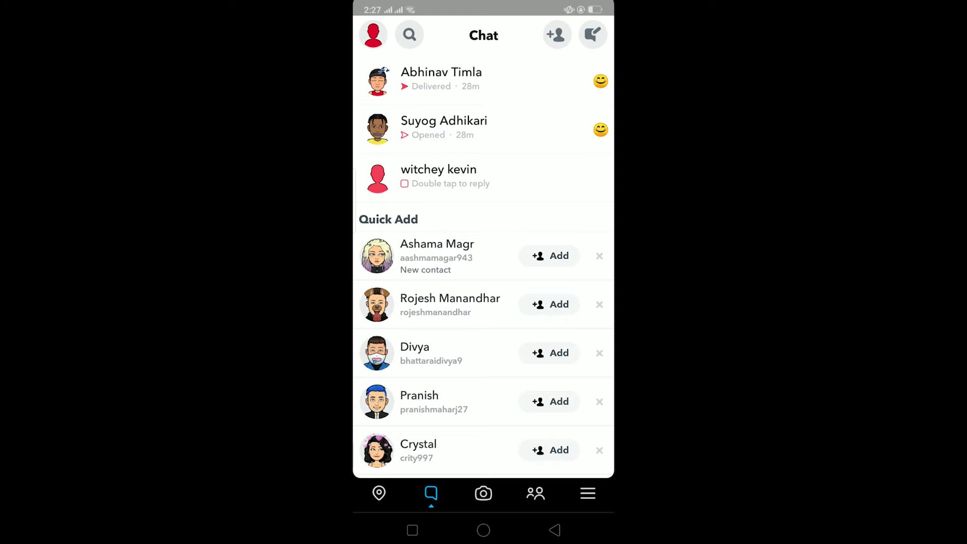
pyautogui.click(444, 127)
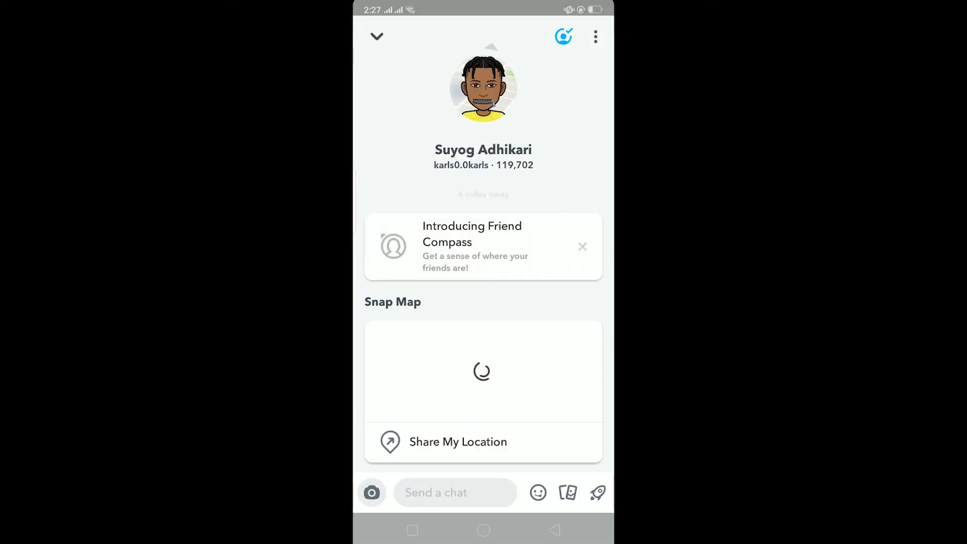
pyautogui.scroll(-3)
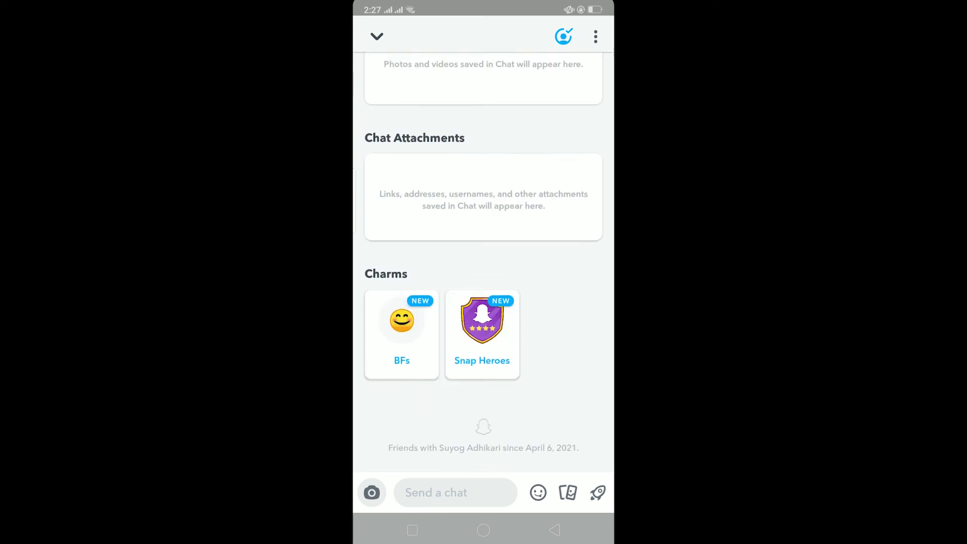